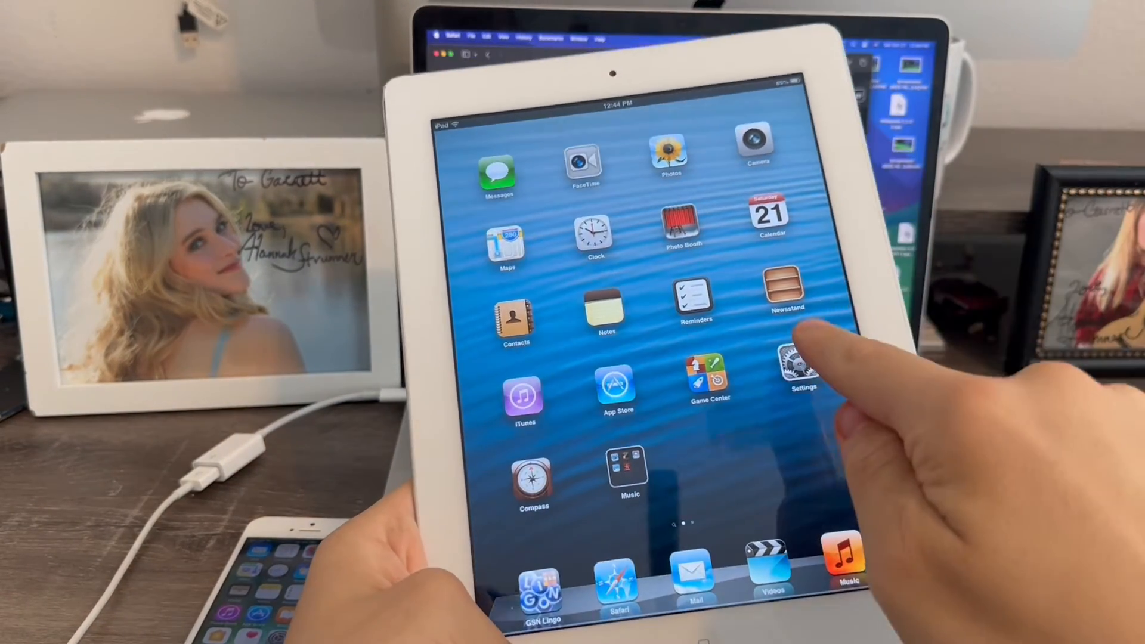
Step: Open the iPad's Settings and go to General to look for an iOS update
{"action": "left_click", "coordinate": [800, 369]}
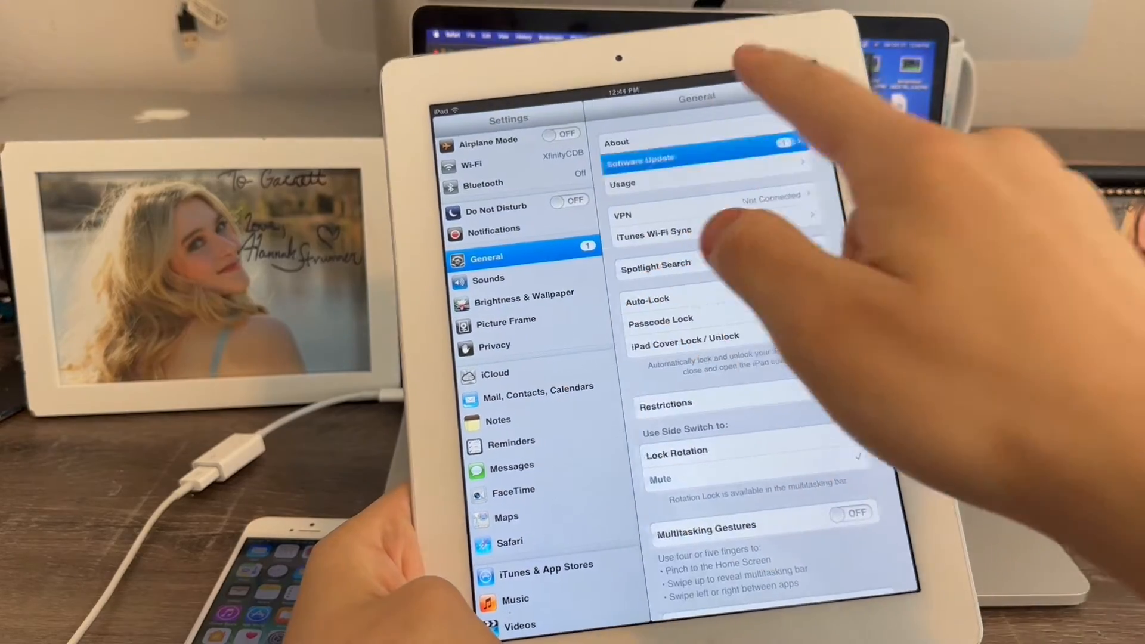
{"action": "left_click", "coordinate": [643, 156]}
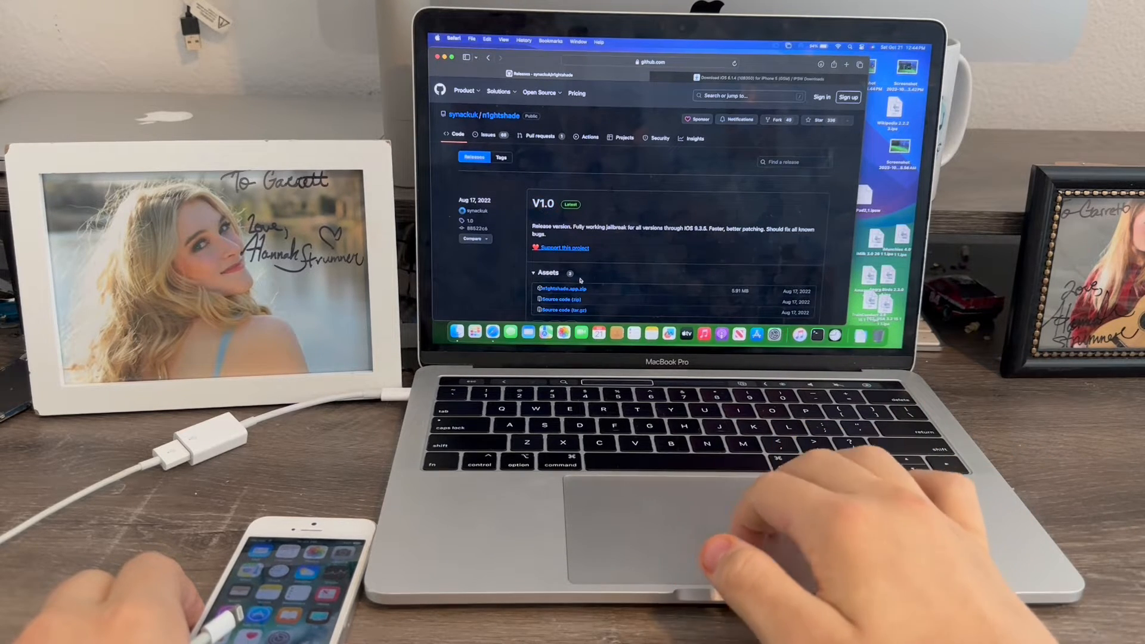
Step: Scroll down the nightshade Releases page toward the V1.0 assets
{"action": "scroll", "scroll_direction": "down", "scroll_amount": 3}
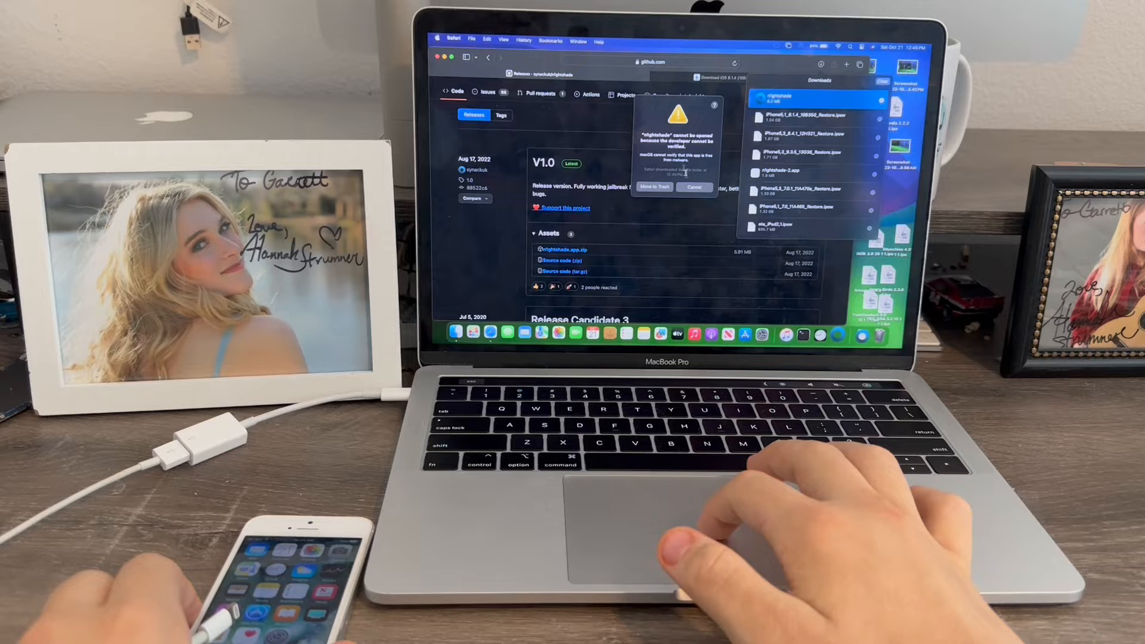
Step: Dismiss the unverified-developer warning, then approve nightshade via Privacy & Security with your password
{"action": "left_click", "coordinate": [693, 188]}
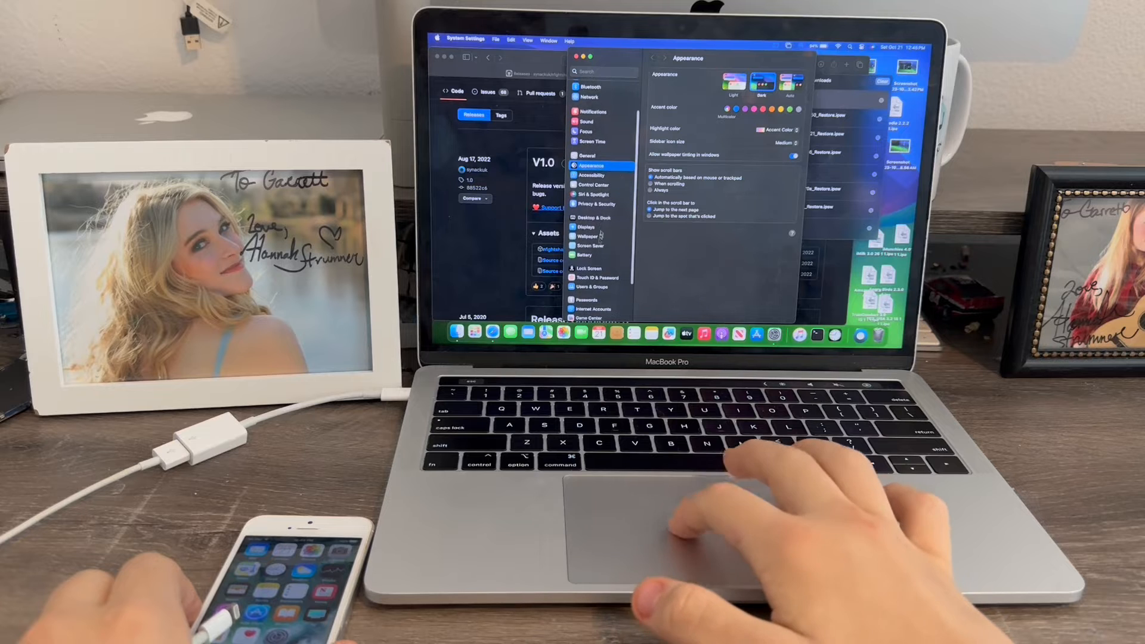
{"action": "left_click", "coordinate": [598, 204]}
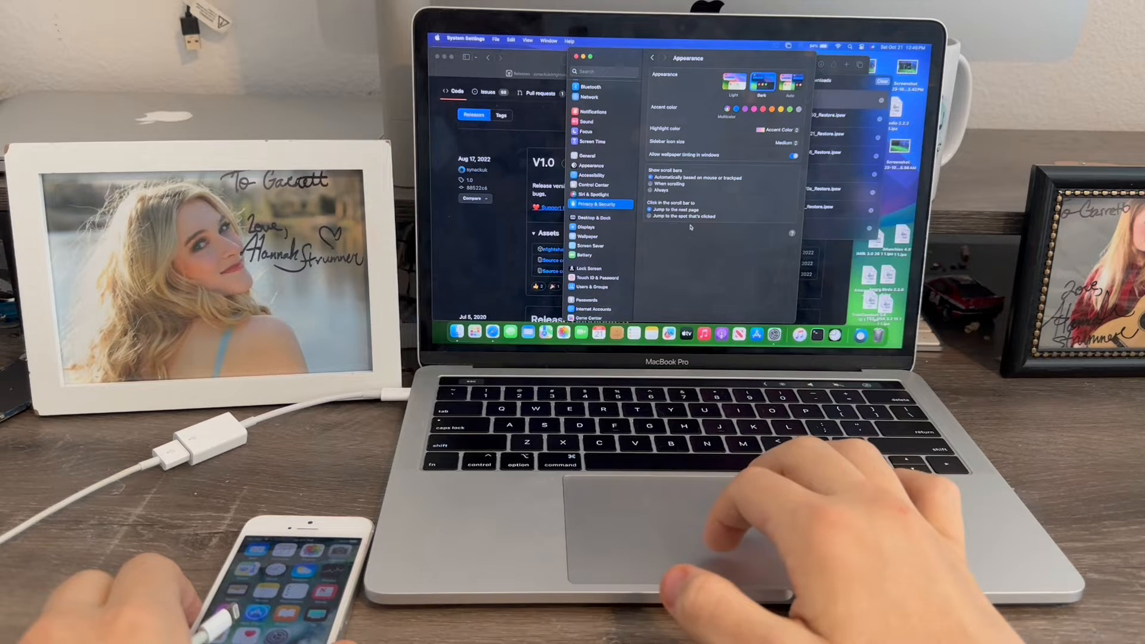
{"action": "left_click", "coordinate": [596, 204]}
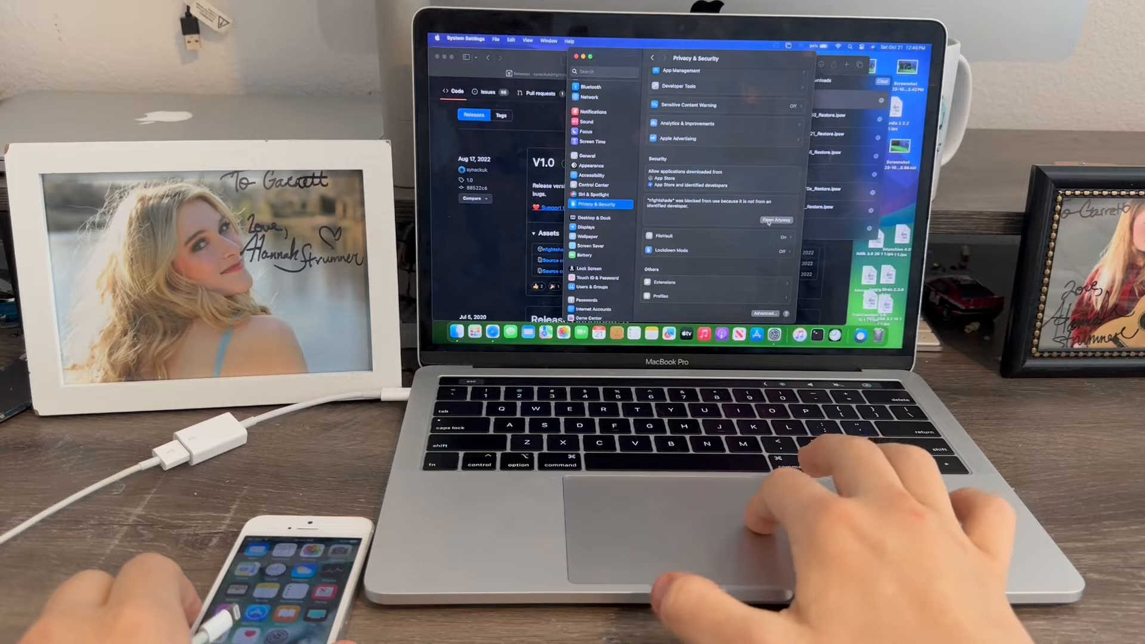
{"action": "left_click", "coordinate": [776, 221]}
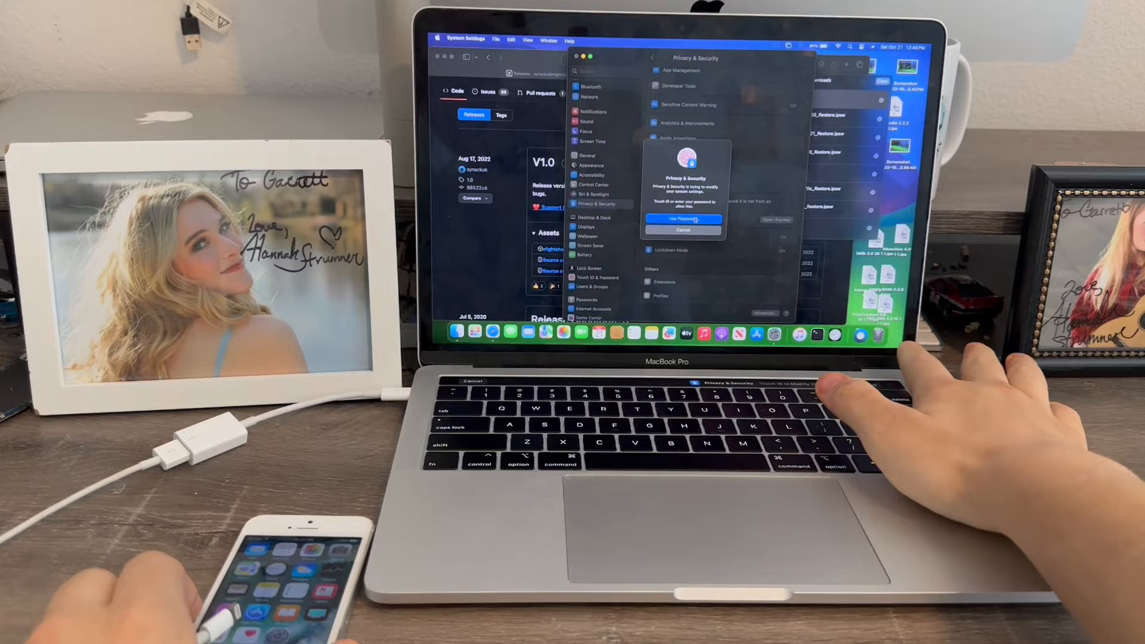
{"action": "left_click", "coordinate": [682, 220]}
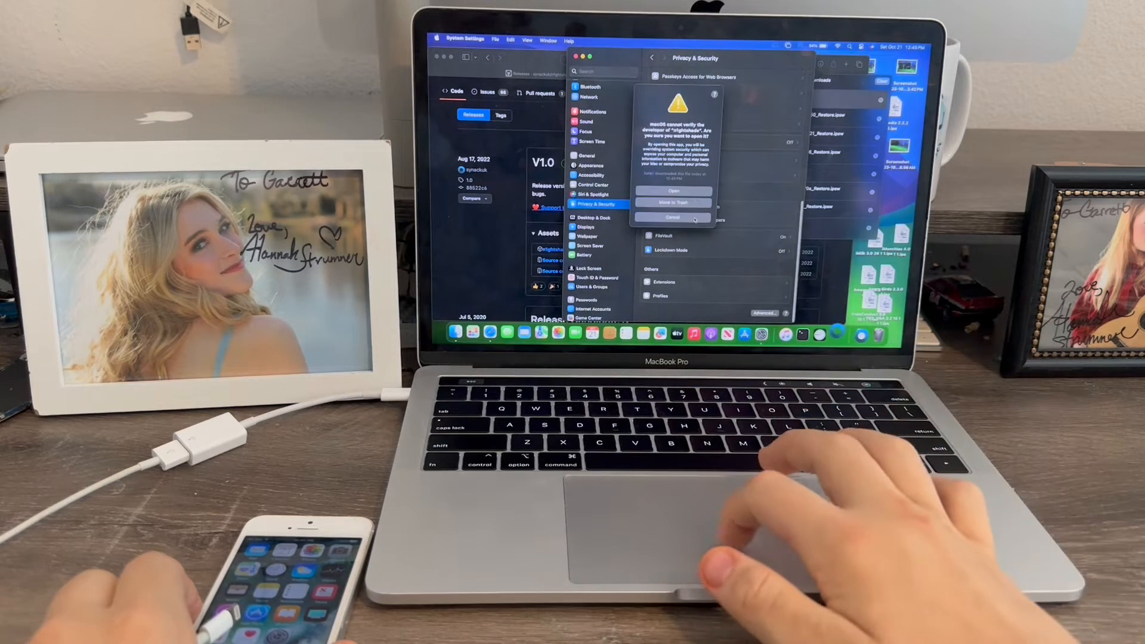
{"action": "left_click", "coordinate": [673, 191]}
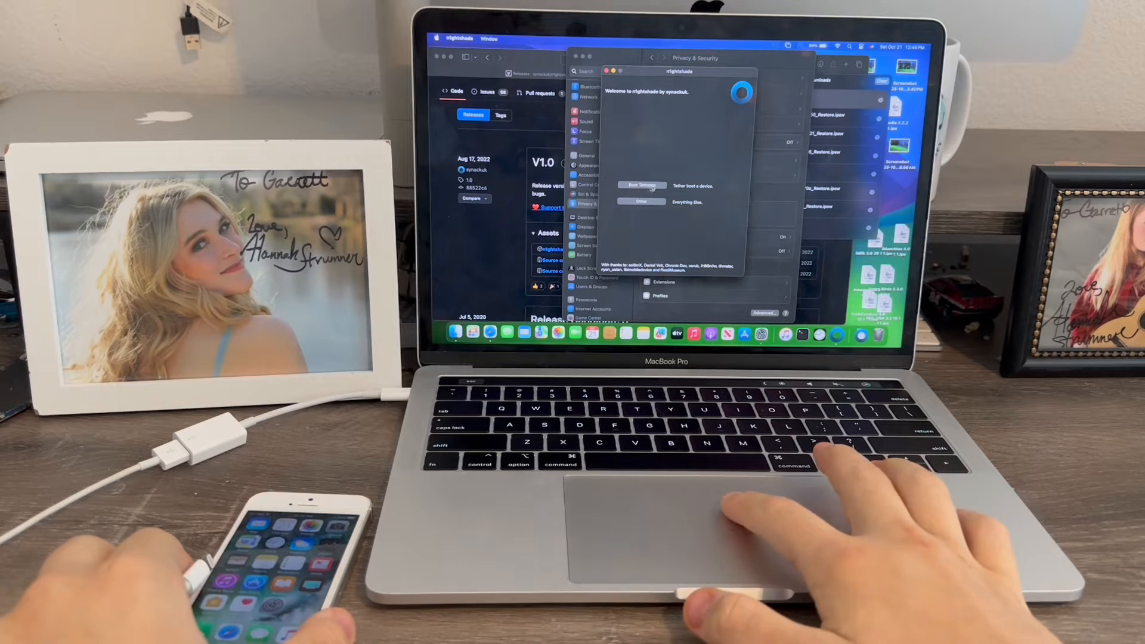
Step: Choose nightshade's Other options, then Restore, to reach the DFU mode instructions
{"action": "left_click", "coordinate": [640, 185]}
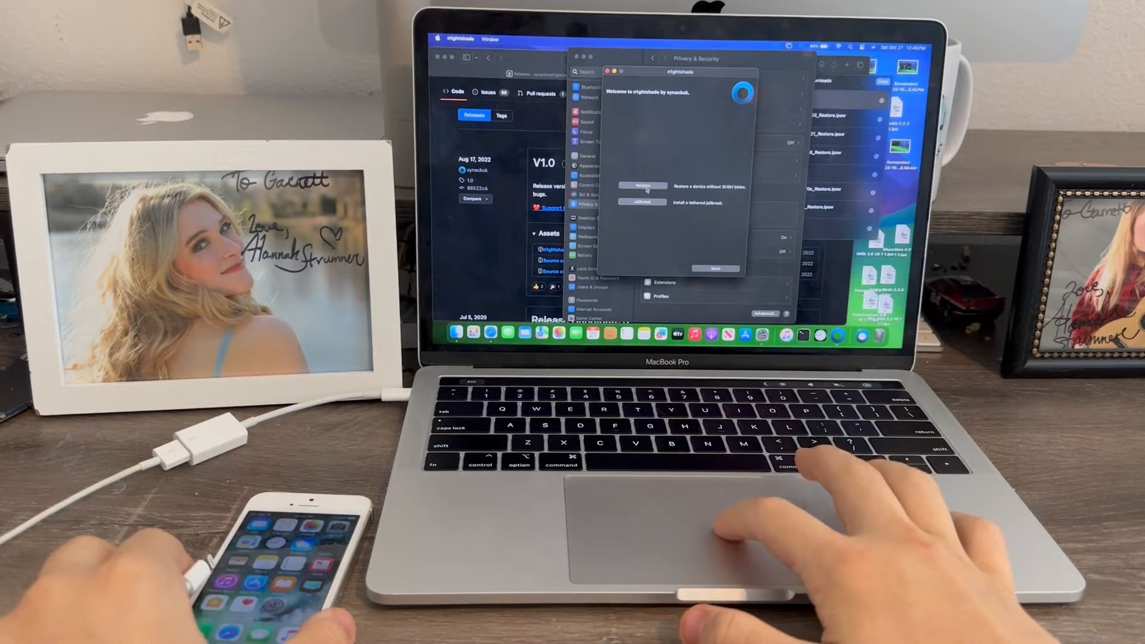
{"action": "left_click", "coordinate": [643, 185]}
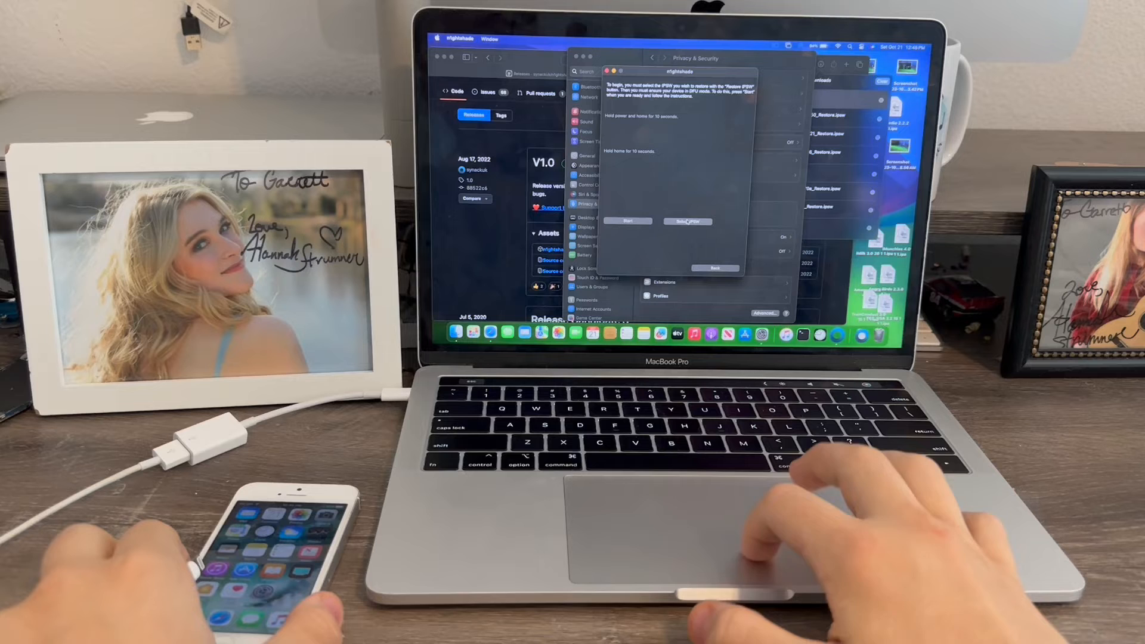
Step: Select iPhone5,1_6.1.4_10B350_Restore.ipsw from Downloads as nightshade's restore firmware
{"action": "left_click", "coordinate": [686, 222]}
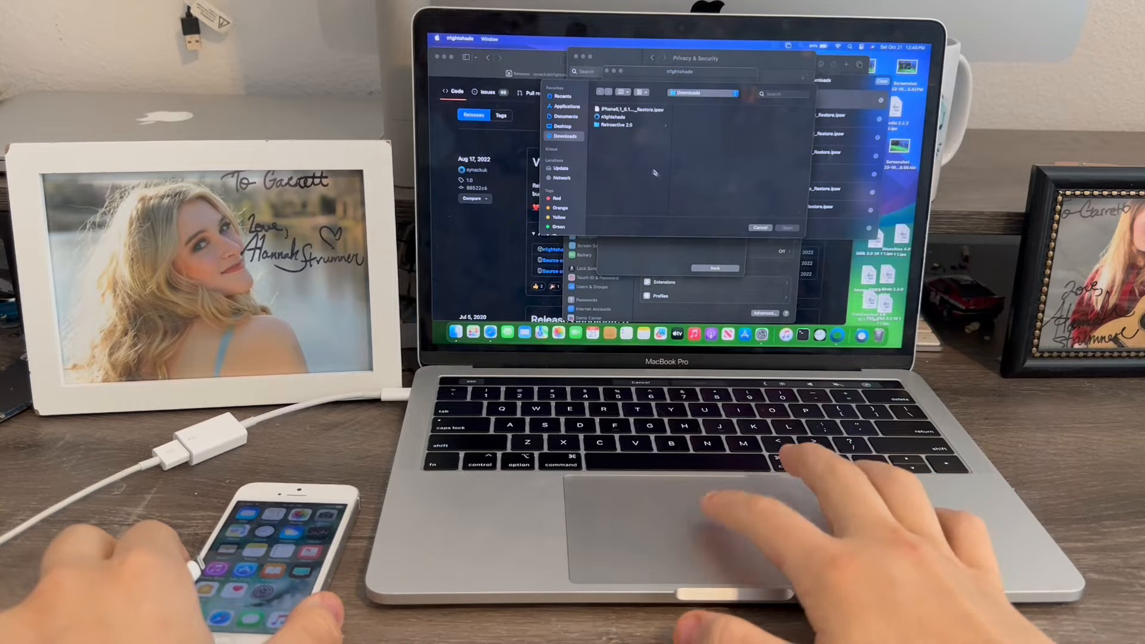
{"action": "left_click", "coordinate": [626, 110]}
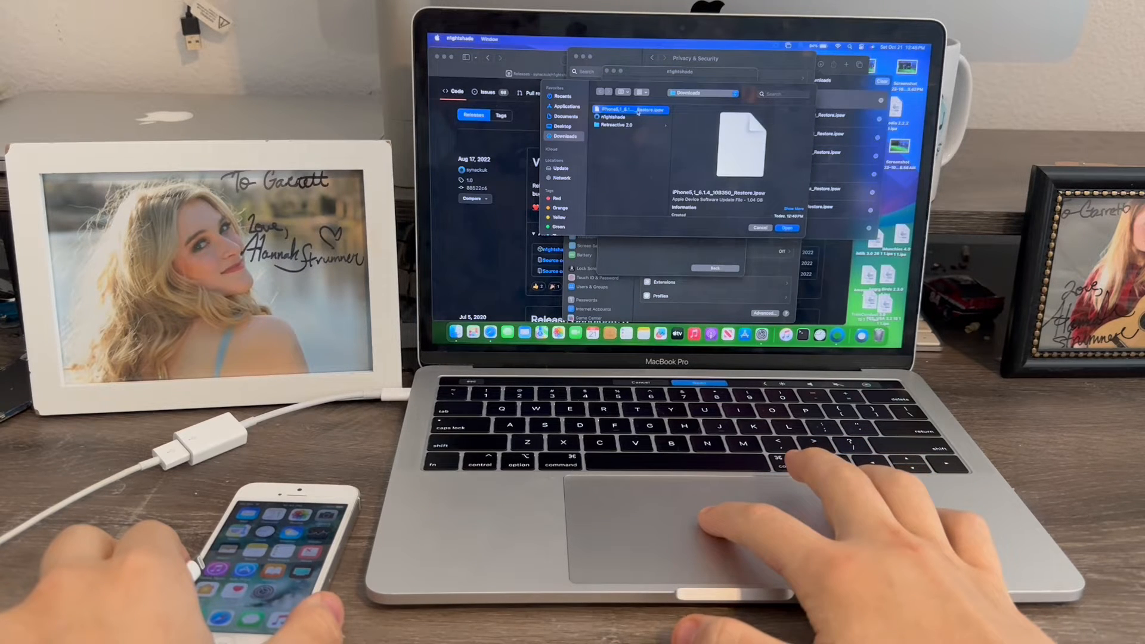
{"action": "left_click", "coordinate": [787, 228]}
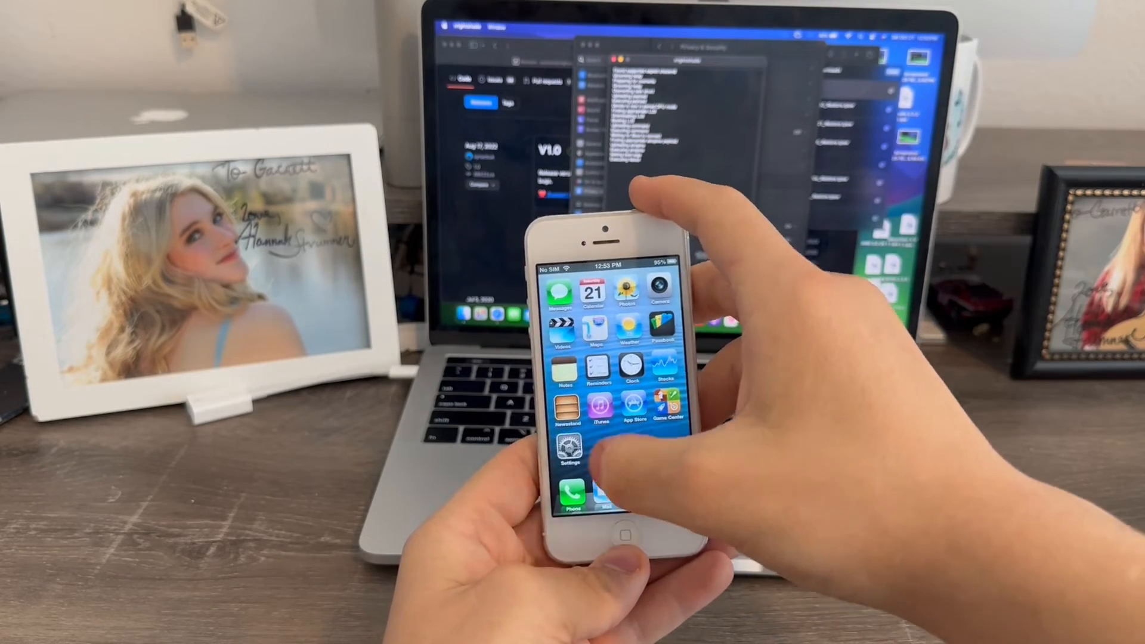
Step: Check the iOS 6.1.4 version, then download iOS 8.4.1 and accept its terms
{"action": "left_click", "coordinate": [569, 460]}
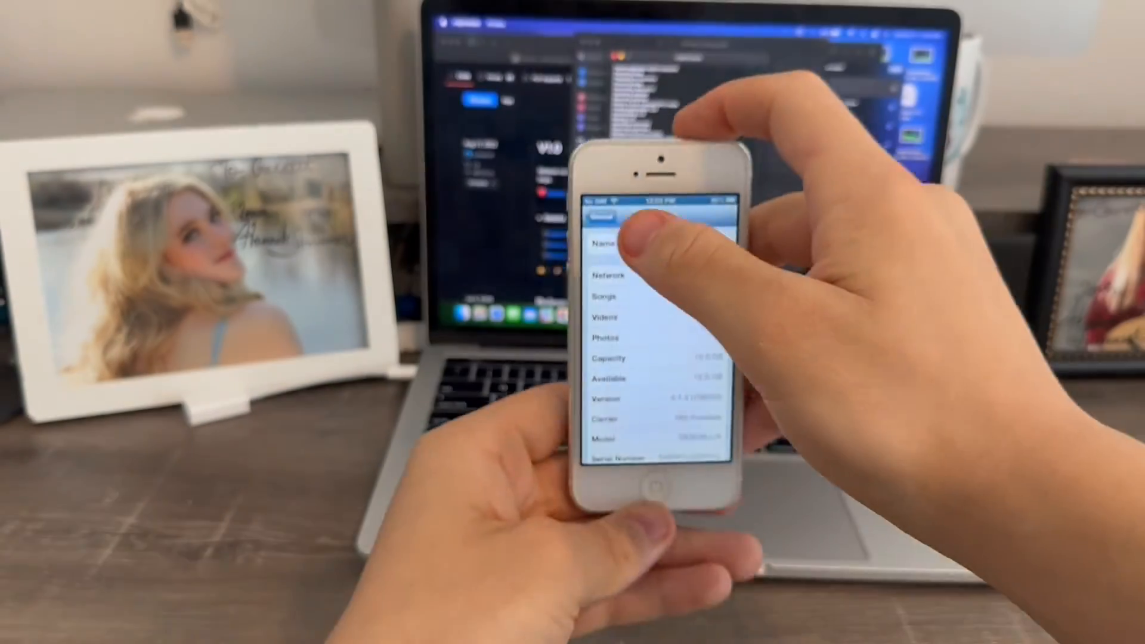
{"action": "left_click", "coordinate": [600, 218]}
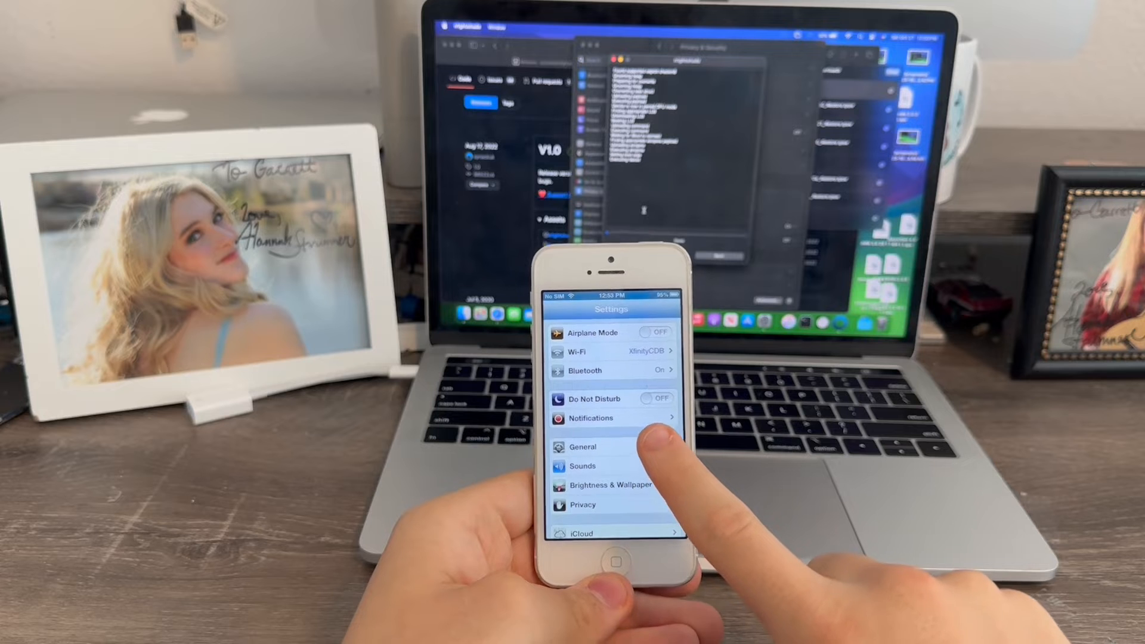
{"action": "left_click", "coordinate": [584, 446]}
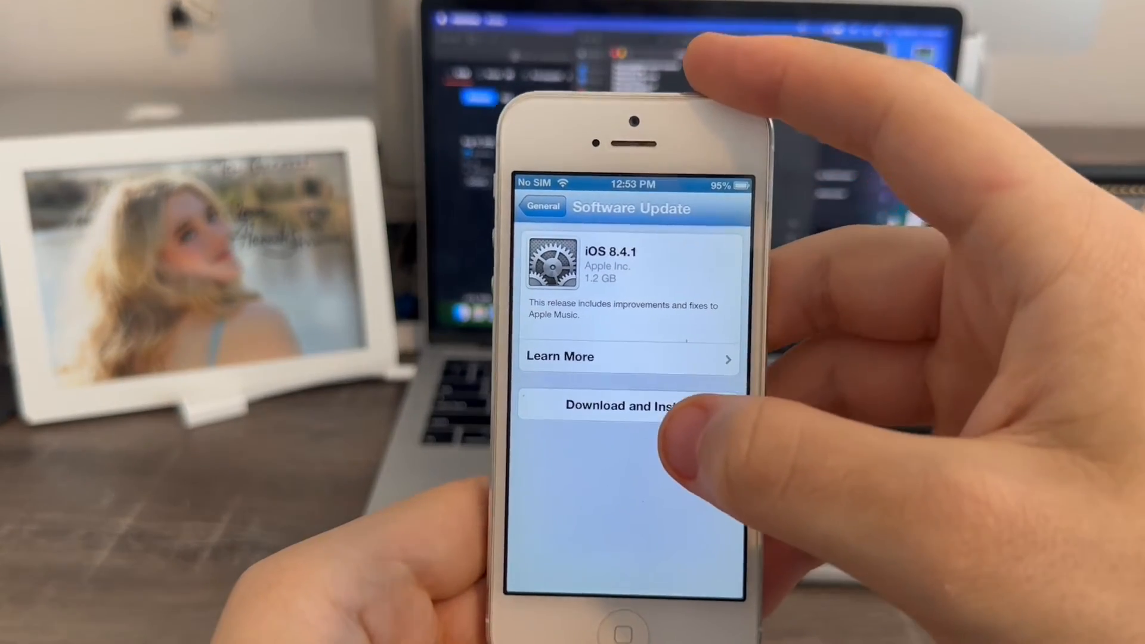
{"action": "left_click", "coordinate": [606, 405]}
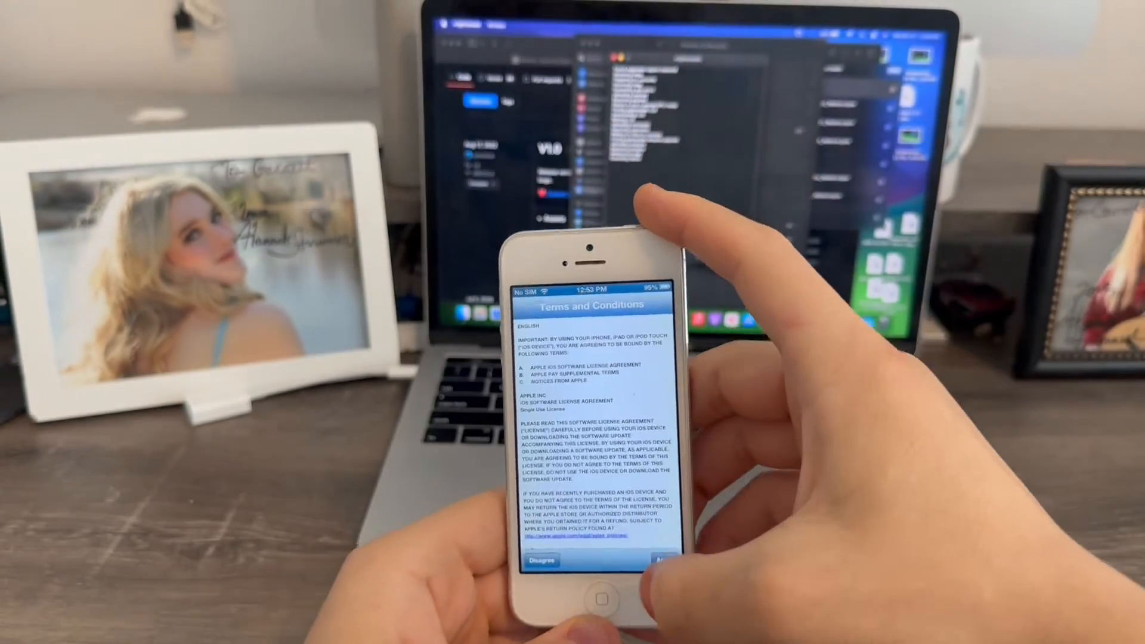
{"action": "left_click", "coordinate": [661, 558]}
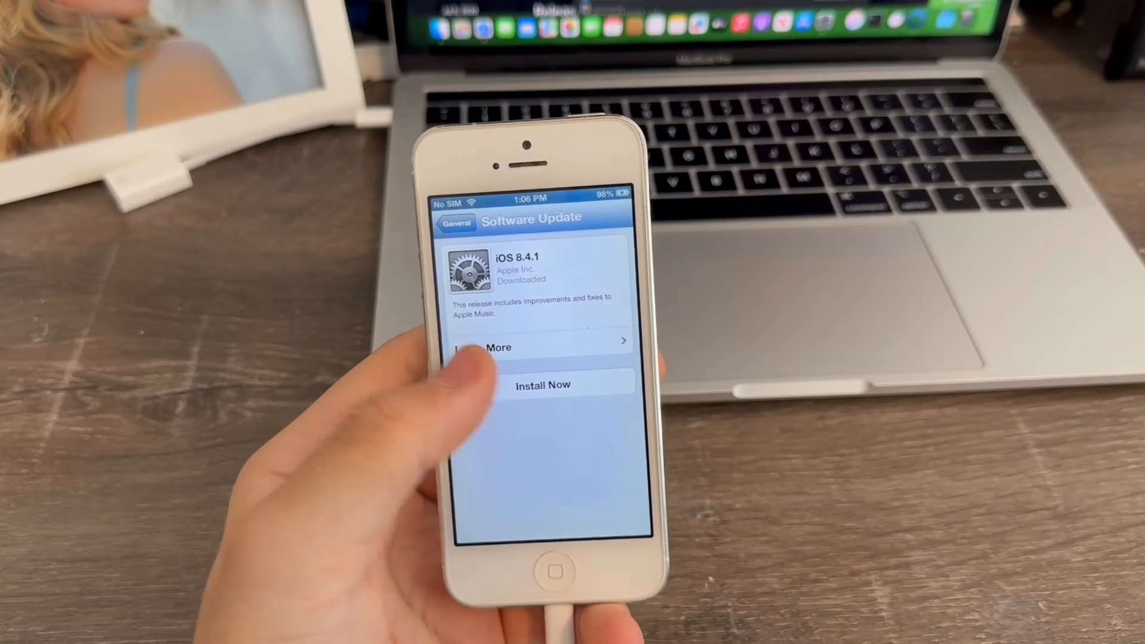
Step: Install the downloaded iOS 8.4.1 update now and let the phone finish
{"action": "left_click", "coordinate": [542, 384]}
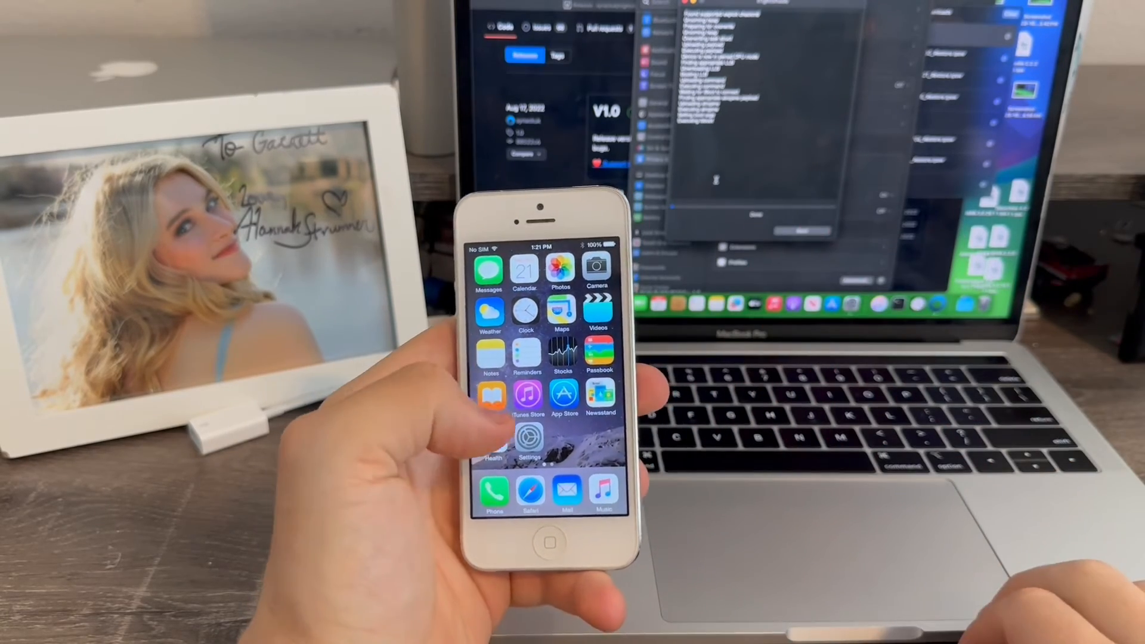
Step: Launch the Settings app from the updated phone's iOS 8 home screen
{"action": "left_click", "coordinate": [524, 436]}
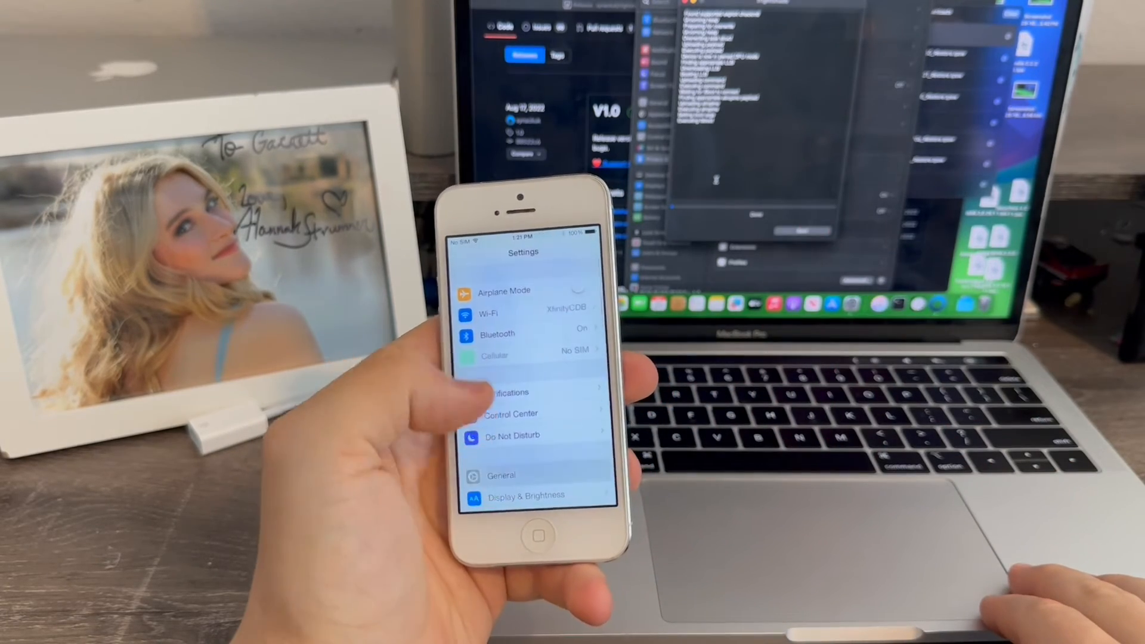